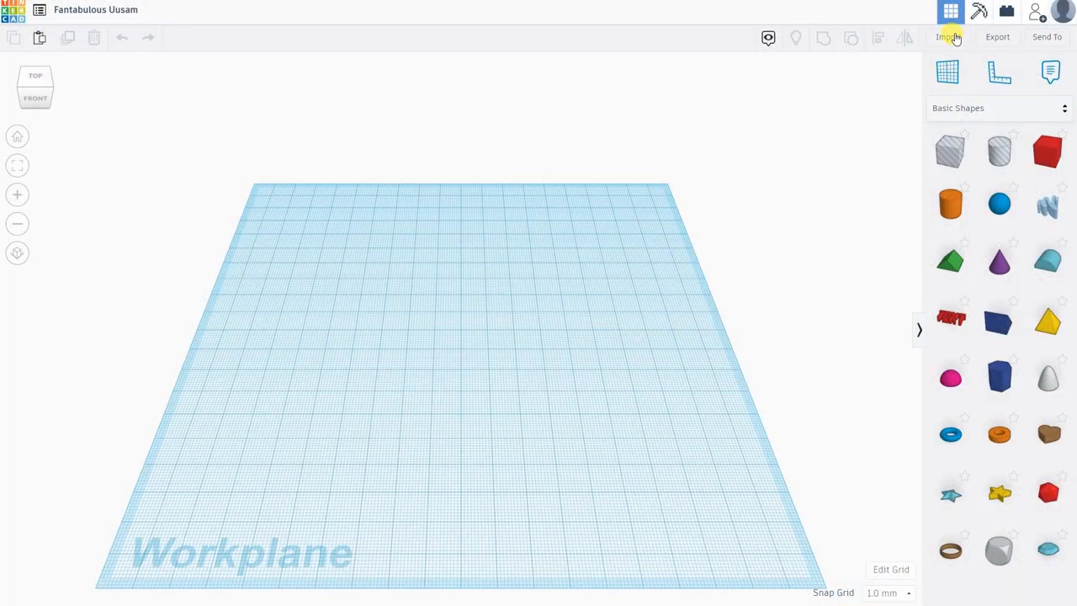
# Step: Import 3arm-holder.stl in millimetres at 100% scale onto the workplane
pyautogui.click(948, 36)
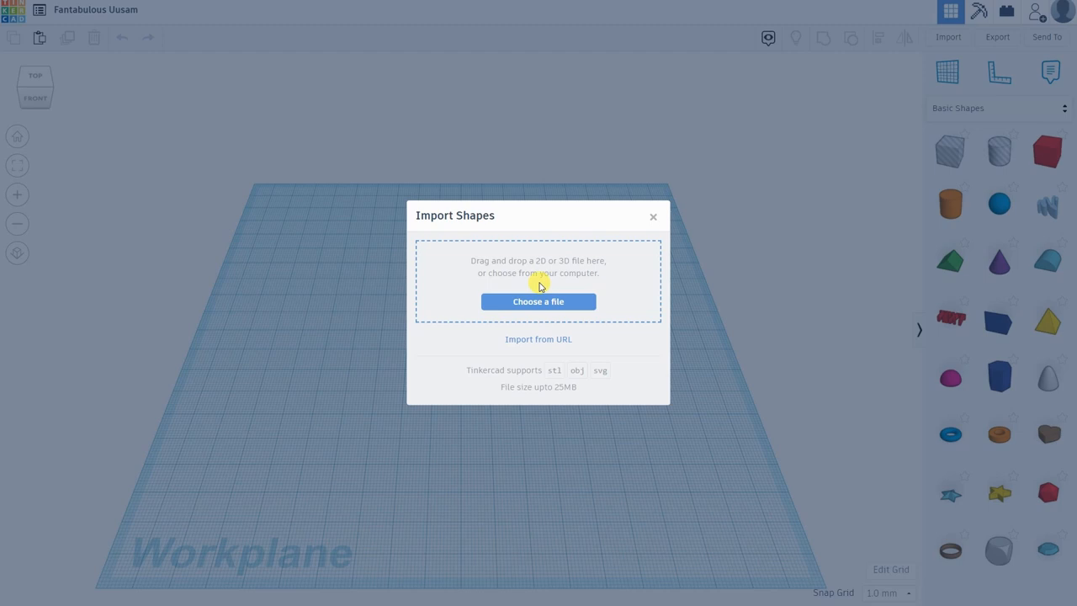
pyautogui.click(539, 302)
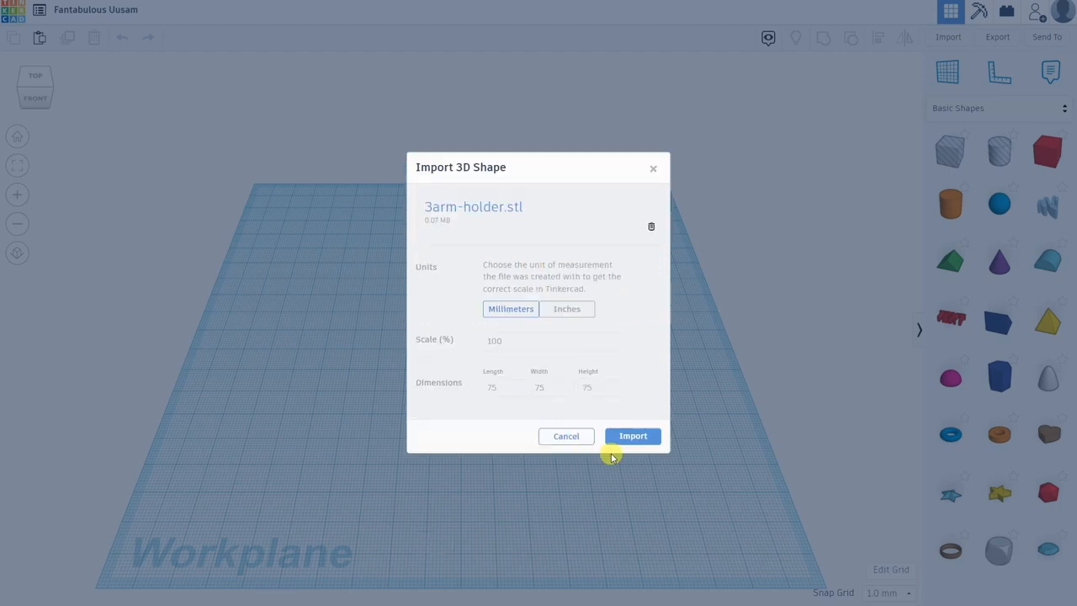
pyautogui.click(632, 436)
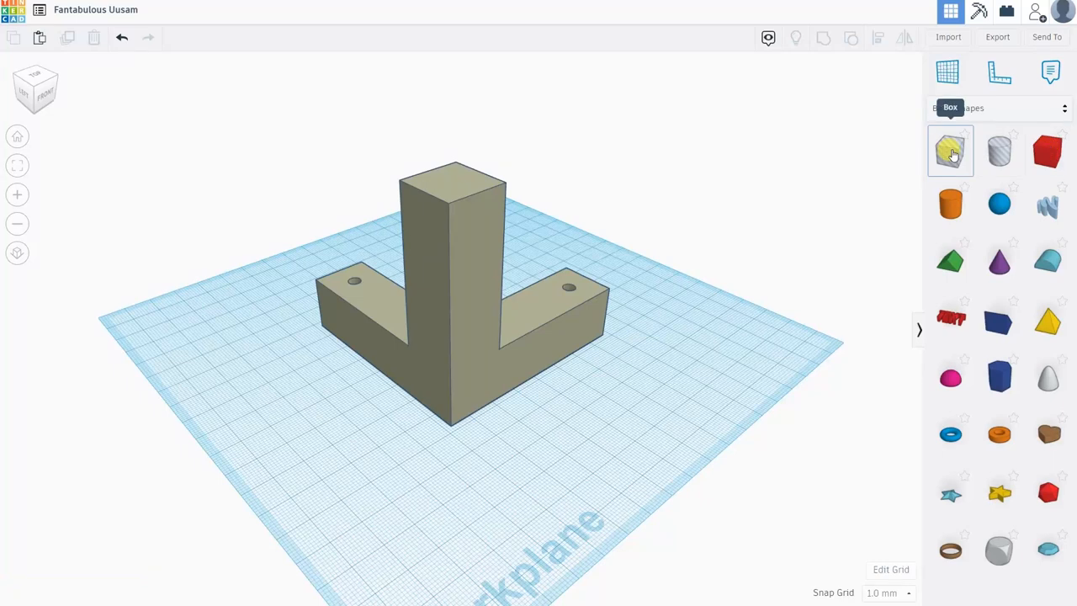
# Step: Add a thin 2 mm hole box and move it through the holder's upright
pyautogui.click(950, 151)
pyautogui.write('2')
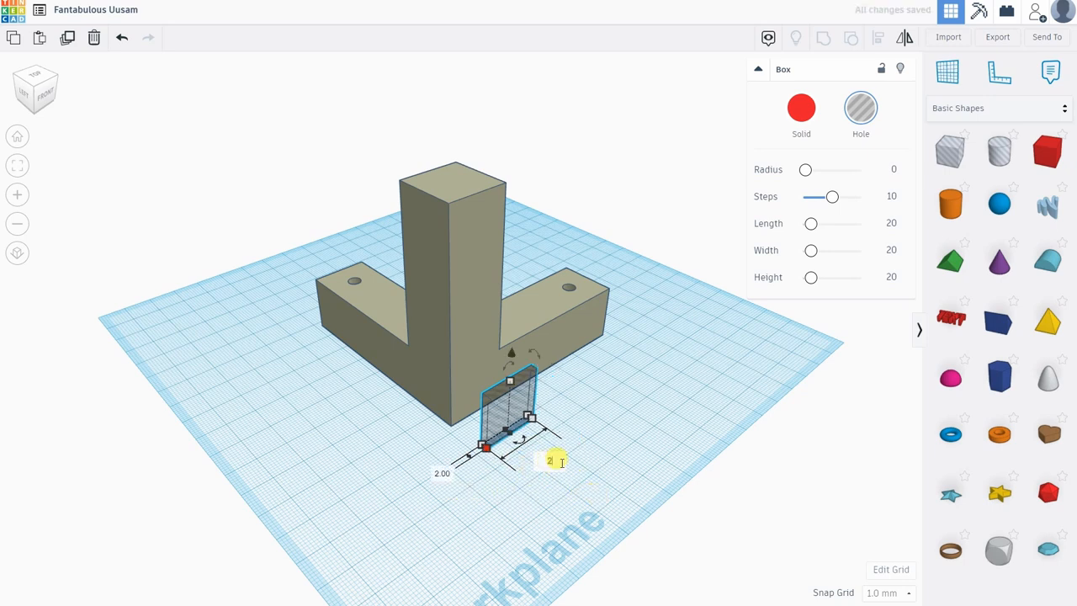
pyautogui.moveTo(555, 461); pyautogui.dragTo(545, 187)
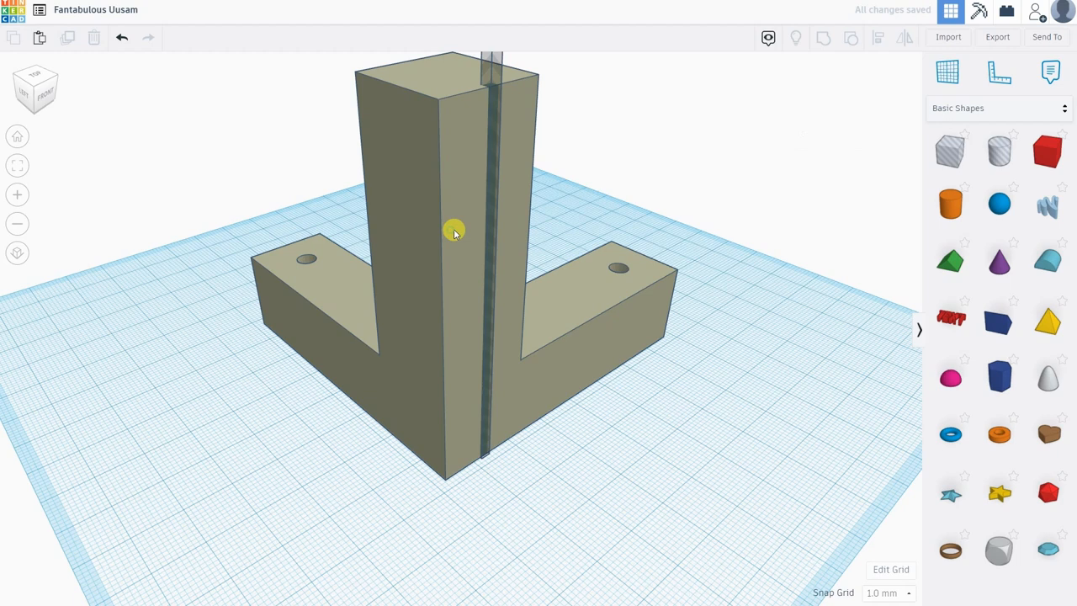
pyautogui.click(454, 232)
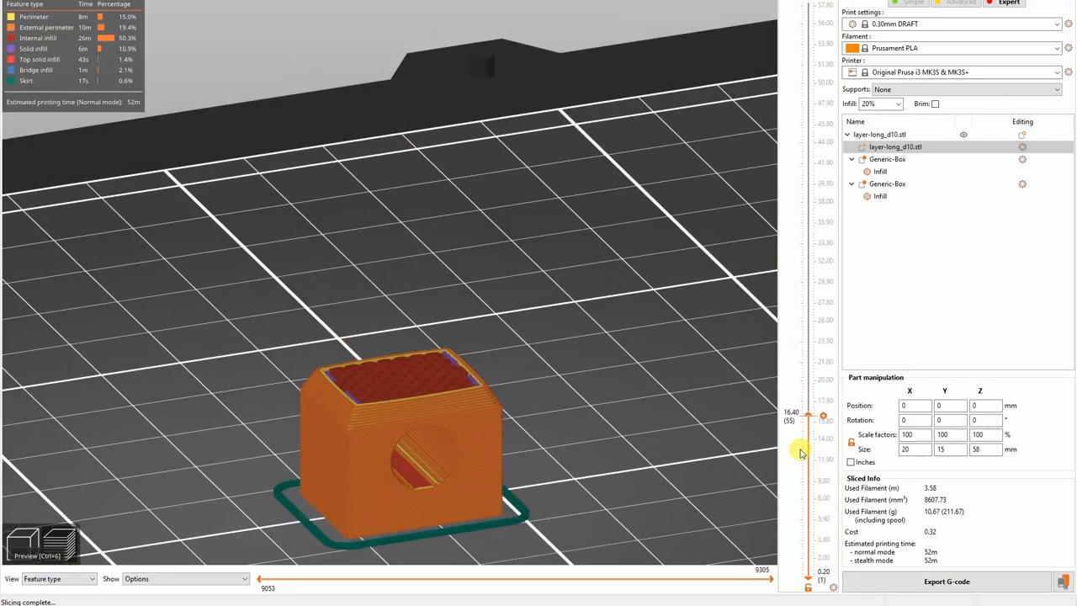
# Step: Drag the layer slider near the top, then back to a middle layer showing grid infill
pyautogui.moveTo(801, 454); pyautogui.dragTo(810, 315)
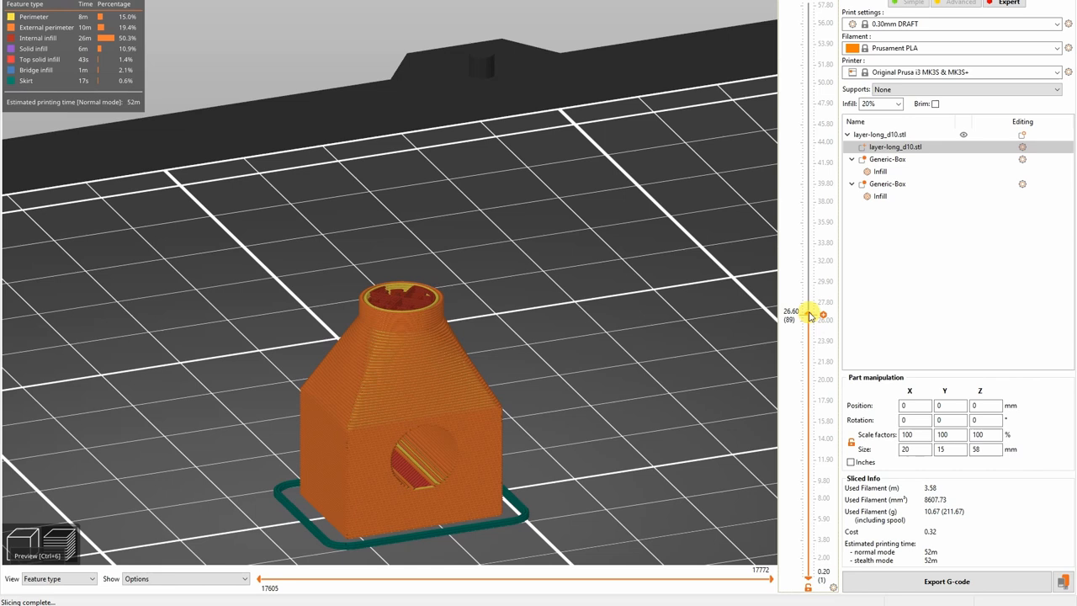
pyautogui.moveTo(823, 315); pyautogui.dragTo(823, 61)
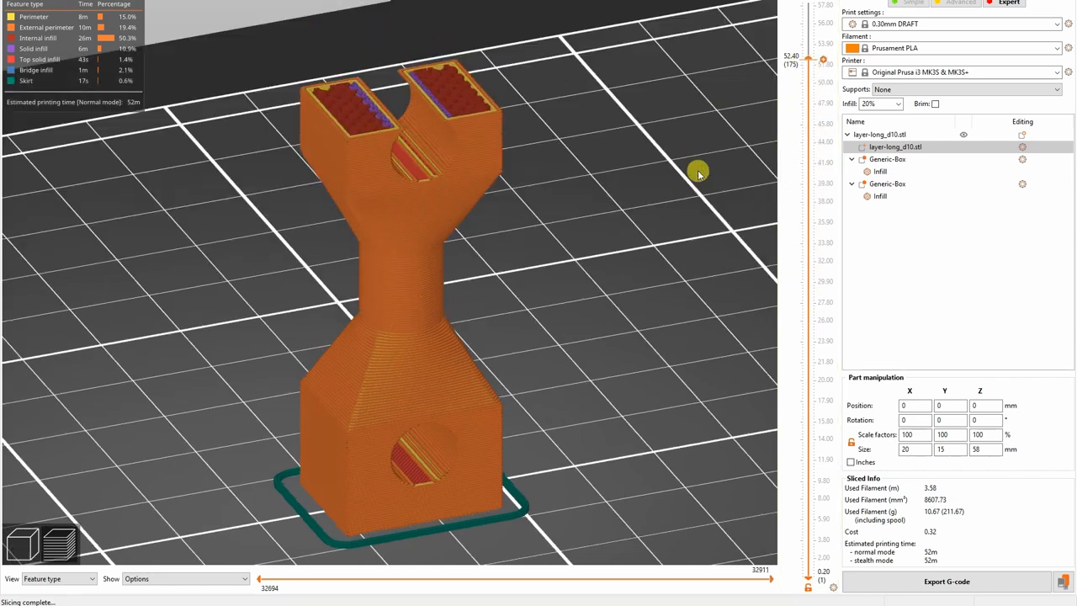
pyautogui.moveTo(823, 61); pyautogui.dragTo(823, 346)
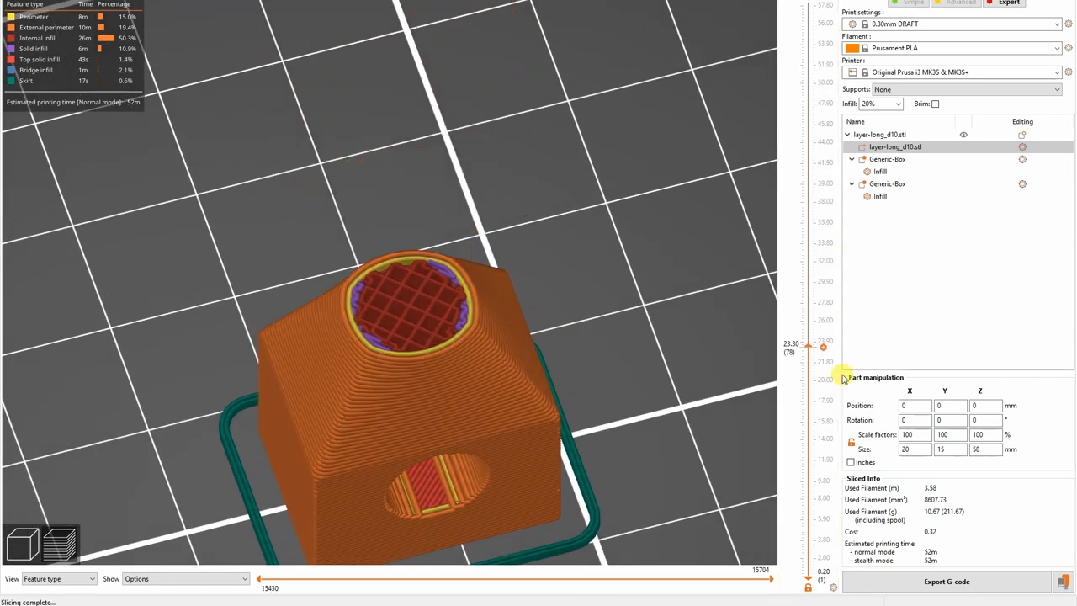